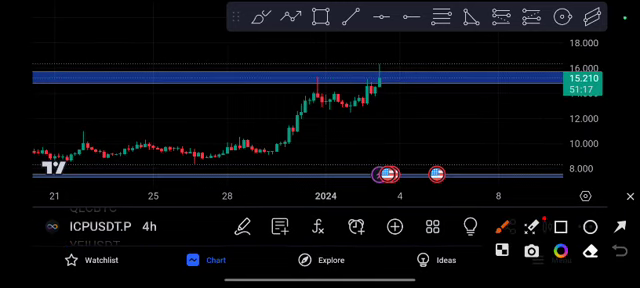
# Step: Shift the ICPUSDT 4h chart for space, then sketch a red downward arrow from resistance
pyautogui.moveTo(320, 95); pyautogui.dragTo(445, 175)
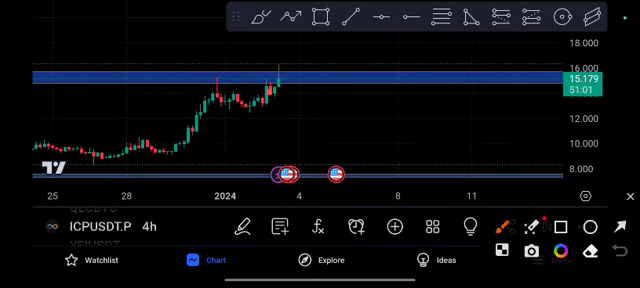
pyautogui.moveTo(275, 78); pyautogui.dragTo(318, 122)
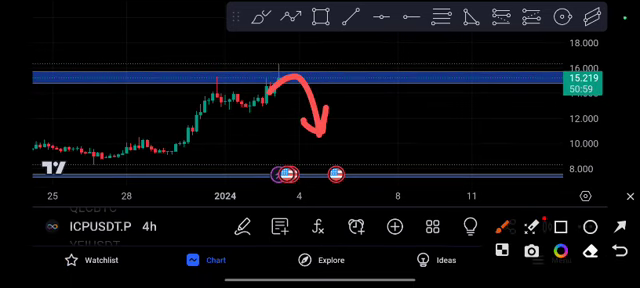